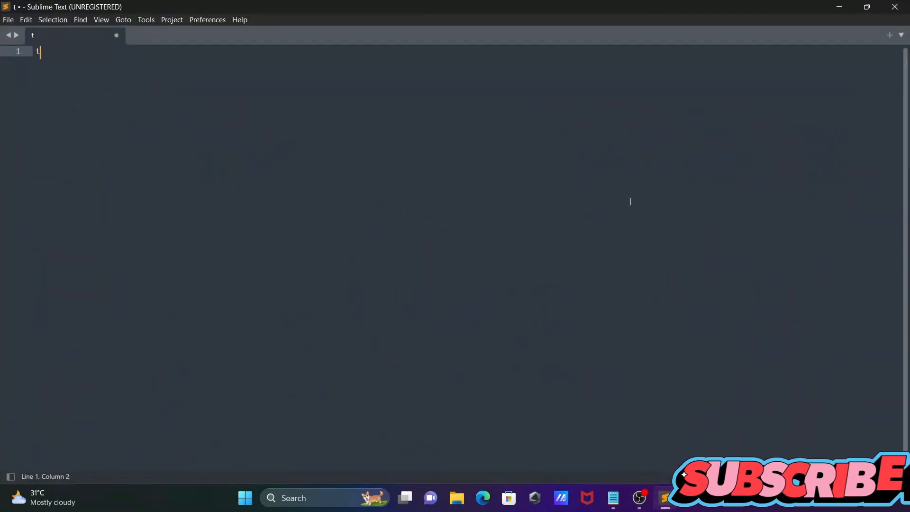
Restore the window and type print("Hello World") into the new file
click(866, 6)
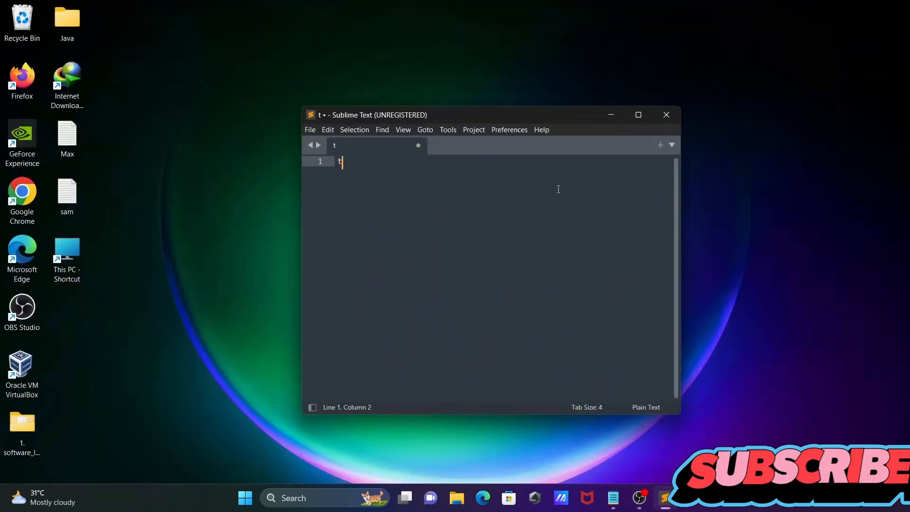
text(pri)
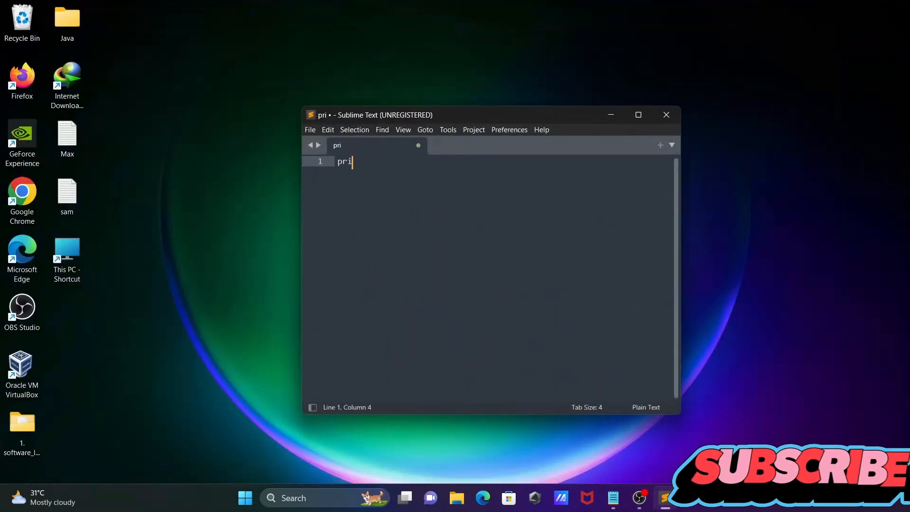
text(nt())
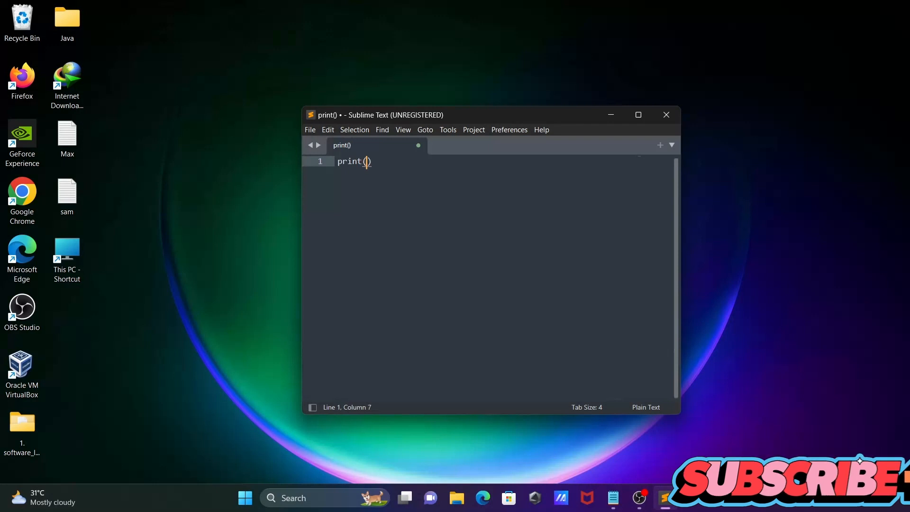
text("Hel)
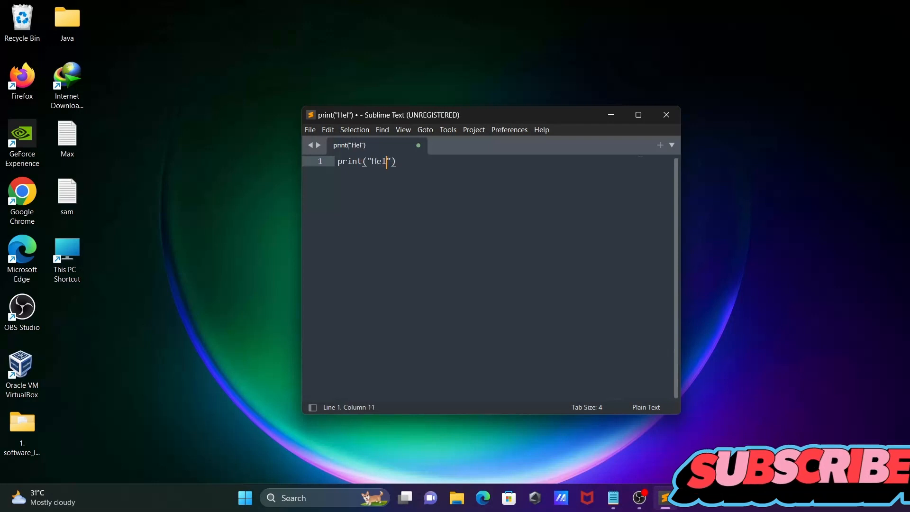
text(lo World)
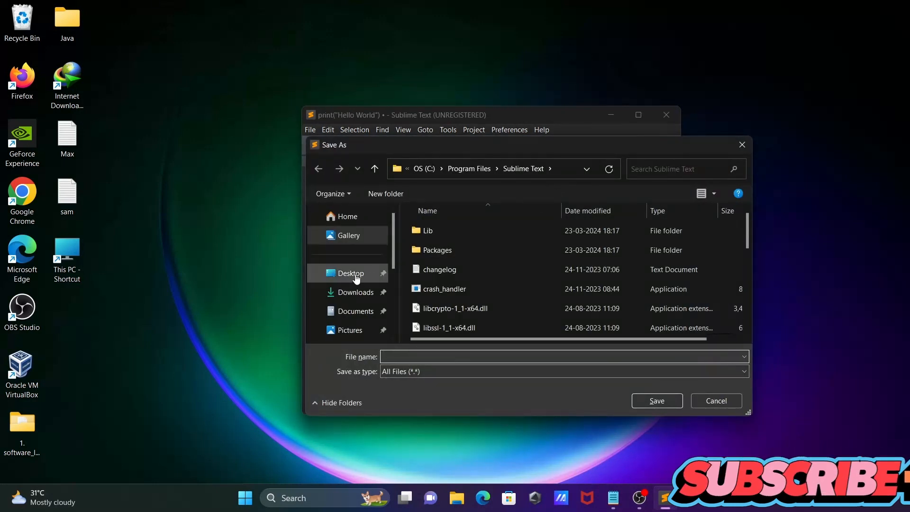
Save the file to the Desktop with the name Hello.py
click(351, 273)
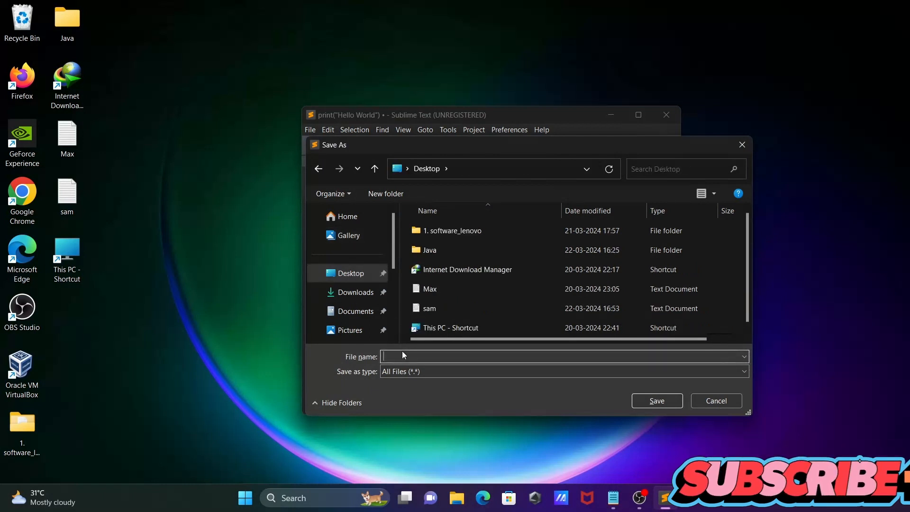
mouse_move(404, 354)
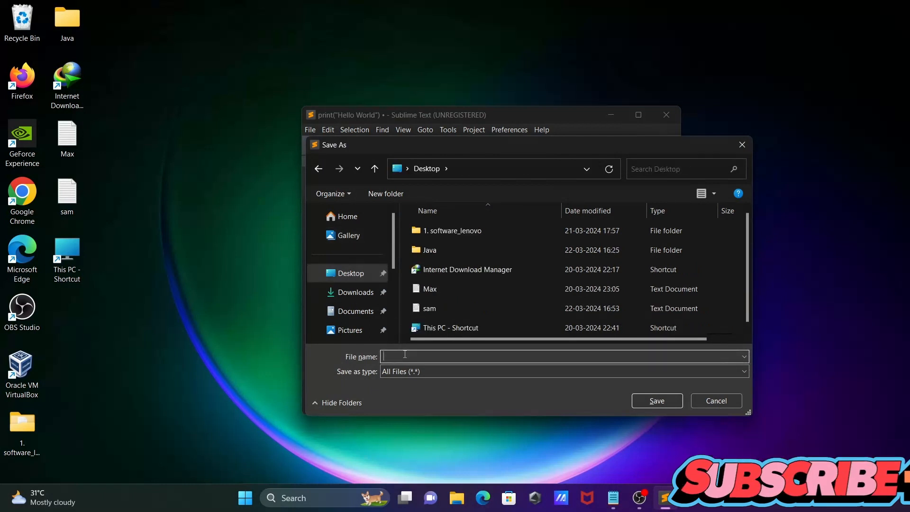
text(Hello.py)
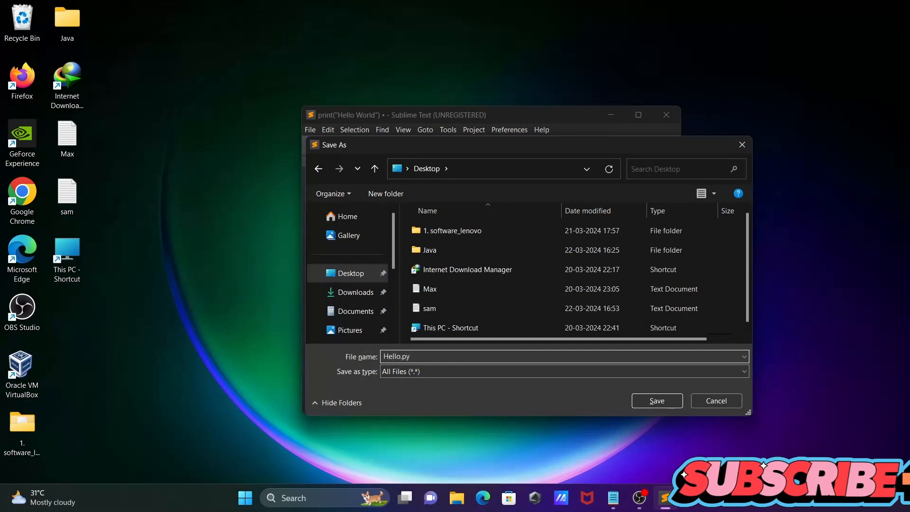
click(657, 401)
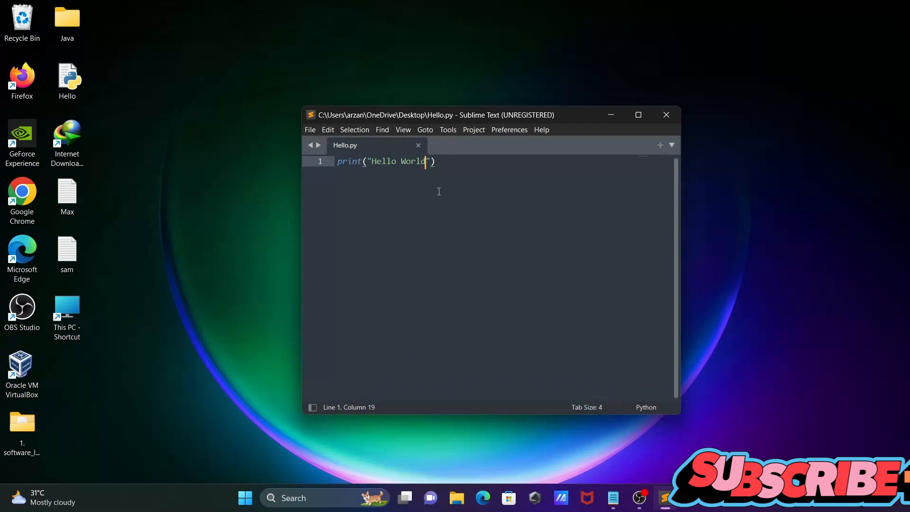
Choose Python from the Tools > Build System menu
click(424, 130)
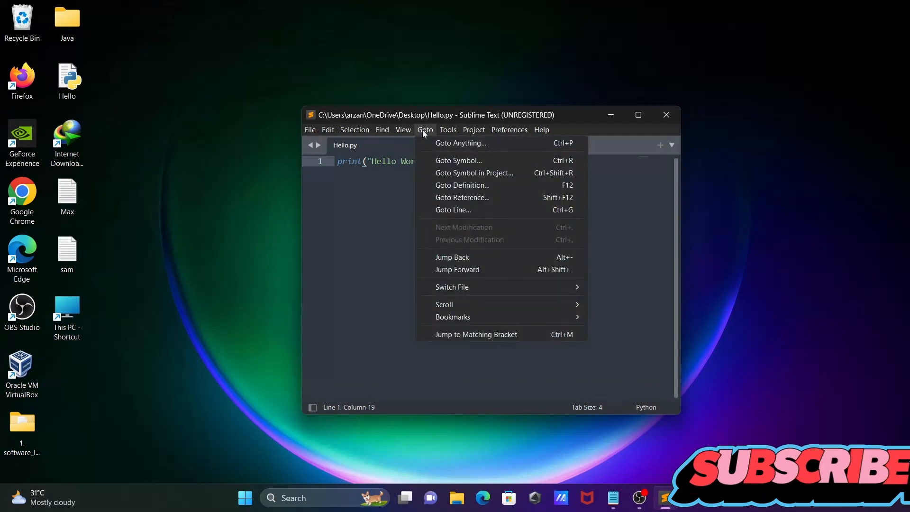
click(447, 129)
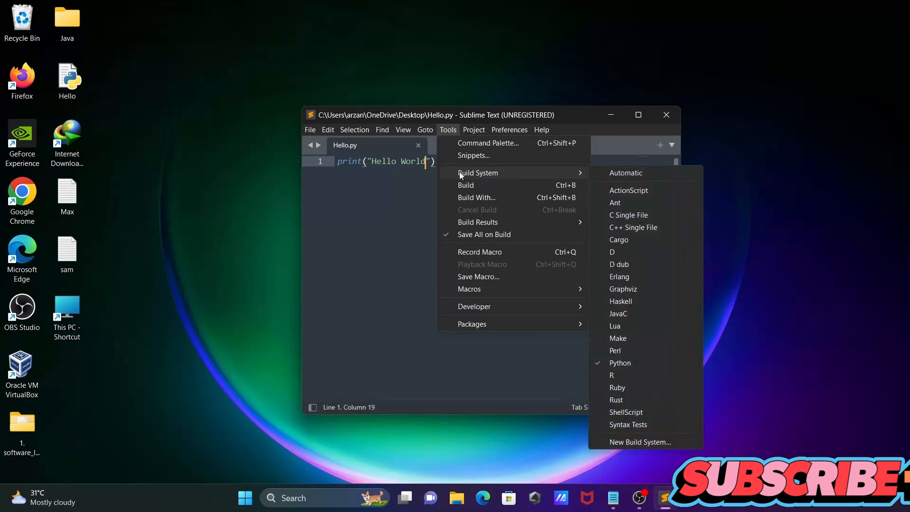
mouse_move(613, 366)
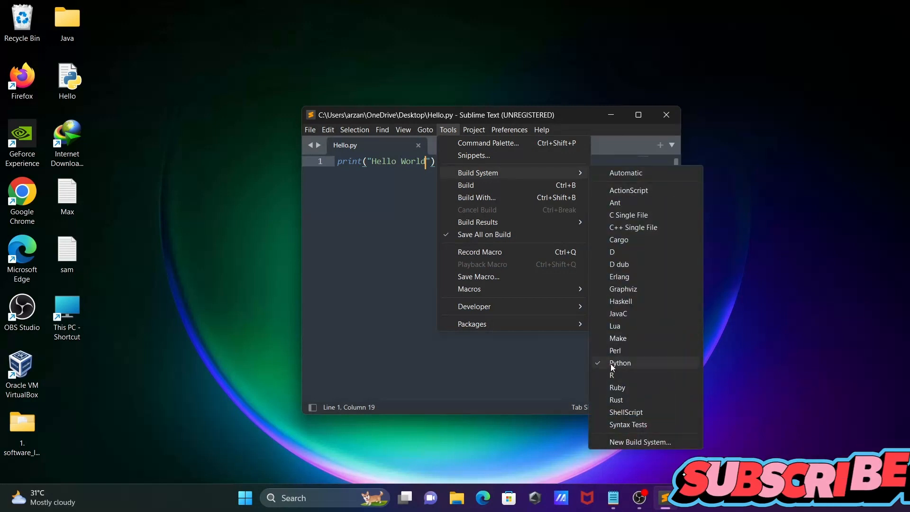
click(509, 129)
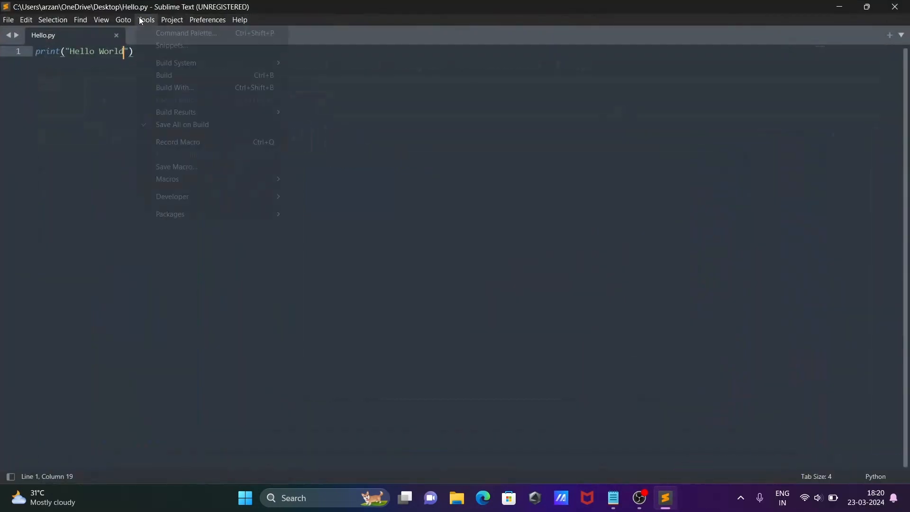
Run Hello.py with Build With: Python from the command palette, printing Hello World
click(187, 33)
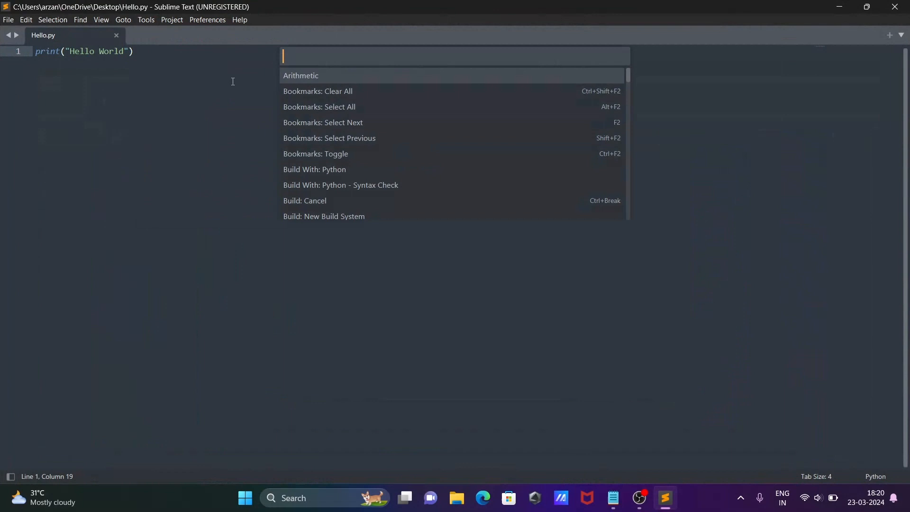
text(p)
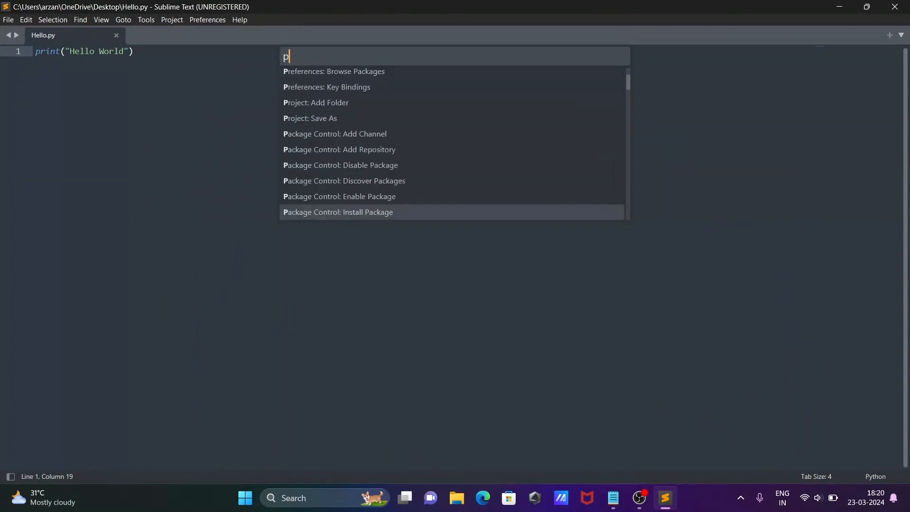
text(ython)
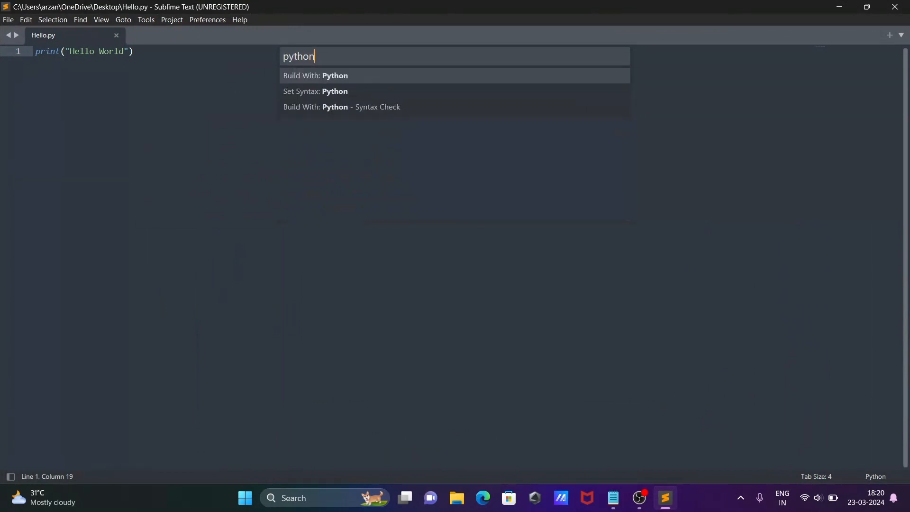
click(315, 76)
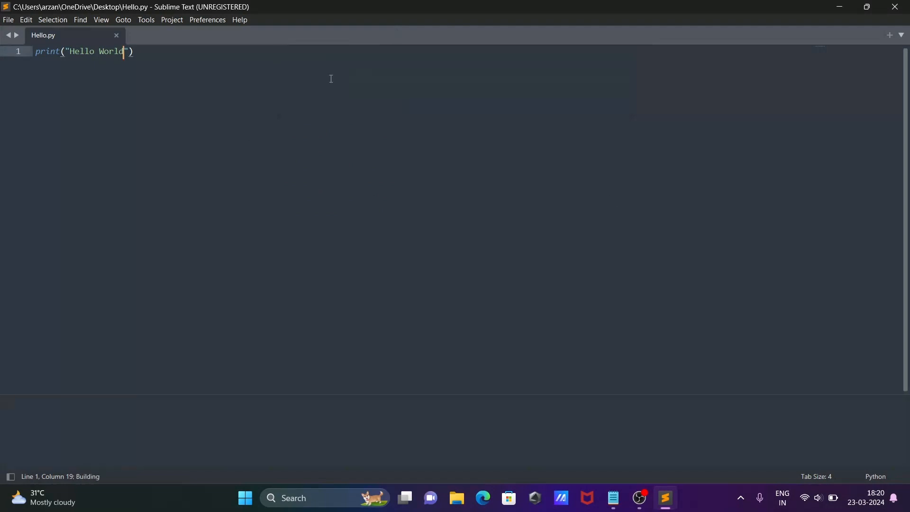
key(ctrl+b)
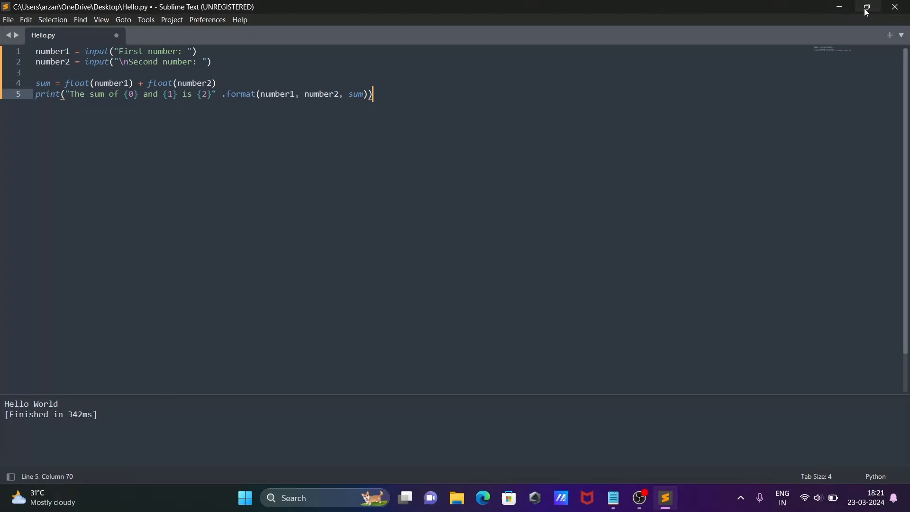
Restore the window and return to the pasted two-number sum code
click(866, 7)
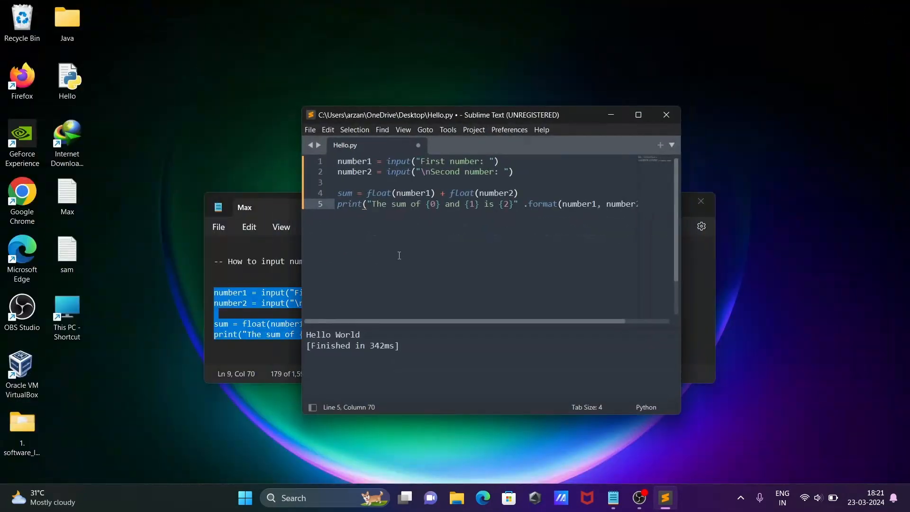
click(448, 129)
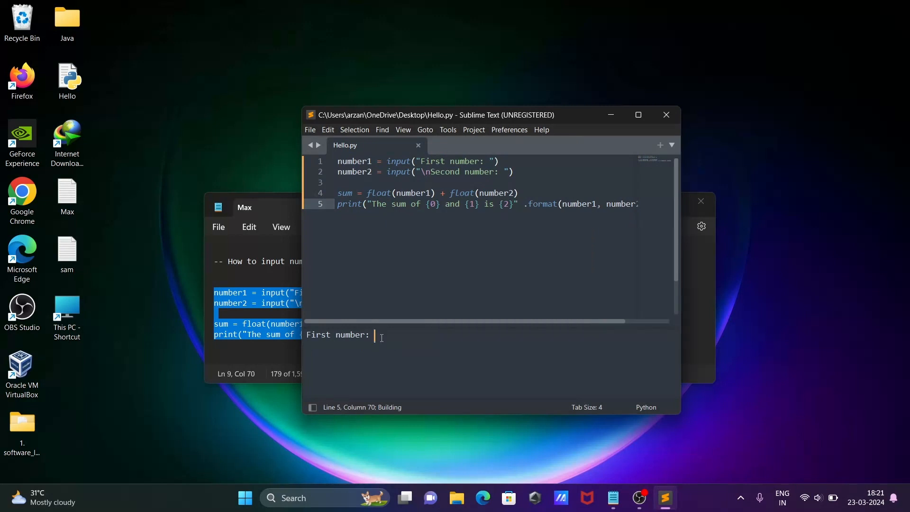
Enter 8 and 90 in the build output, then maximize the window
text(8)
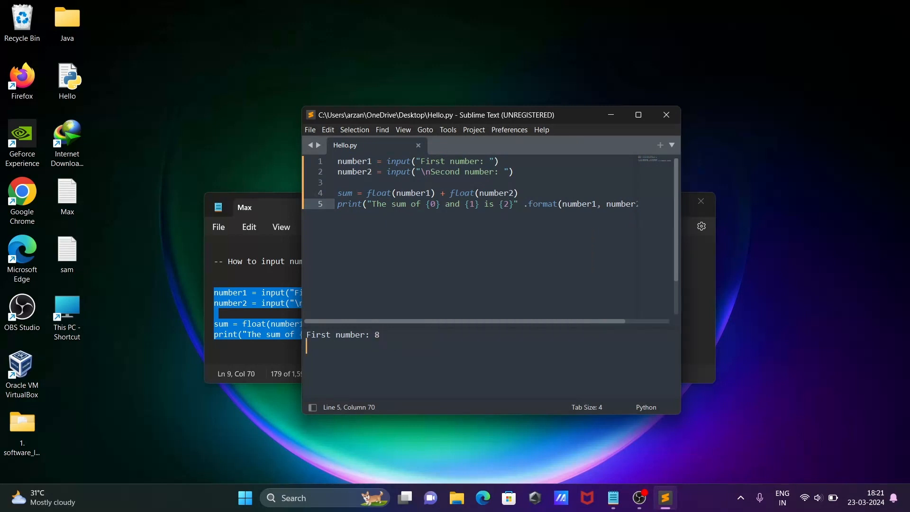
text(90)
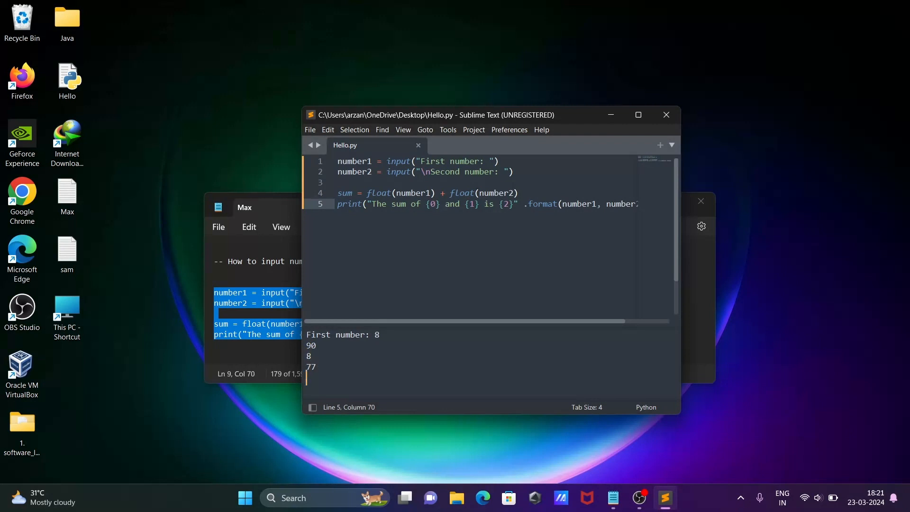
mouse_move(509, 271)
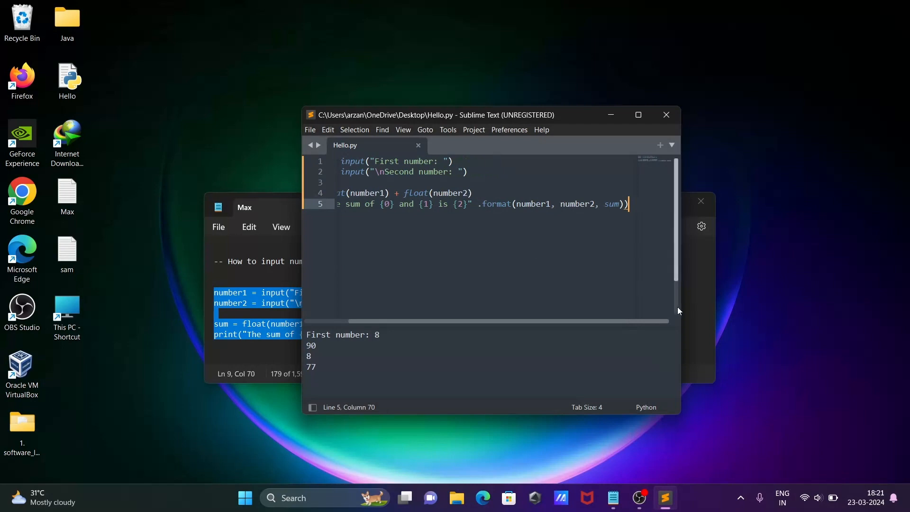
click(263, 207)
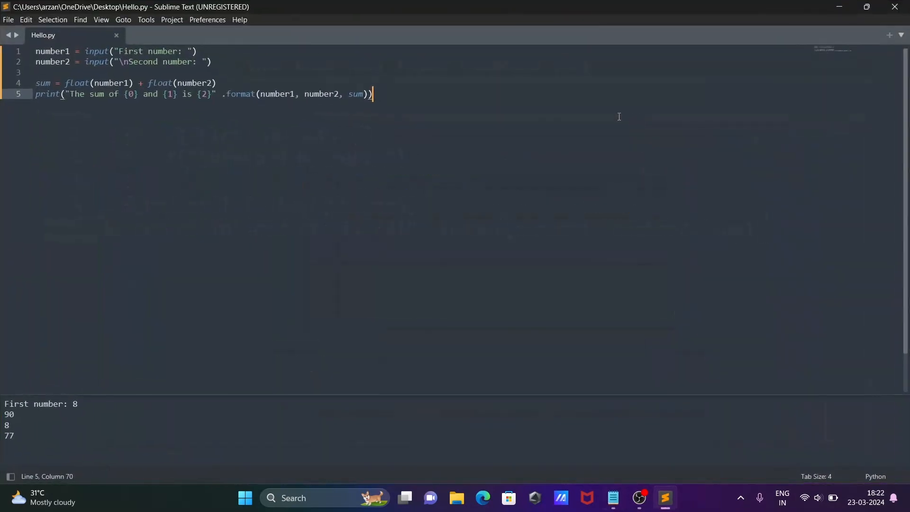
click(146, 19)
text(p)
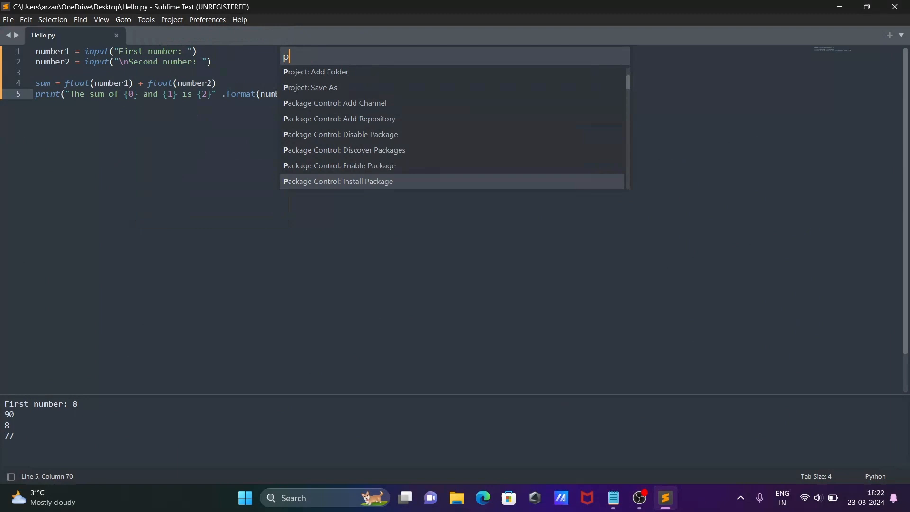
Search the command palette for 'package control'
text(ackage c)
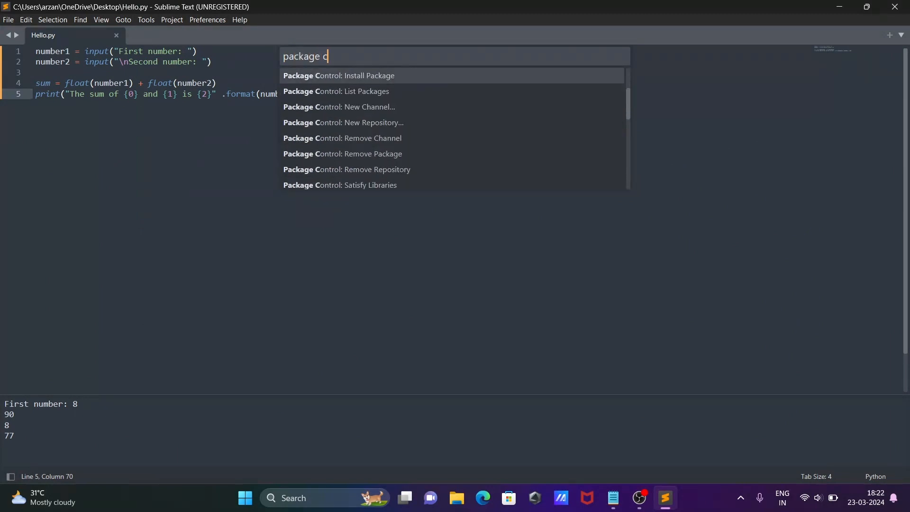
text(ontrol)
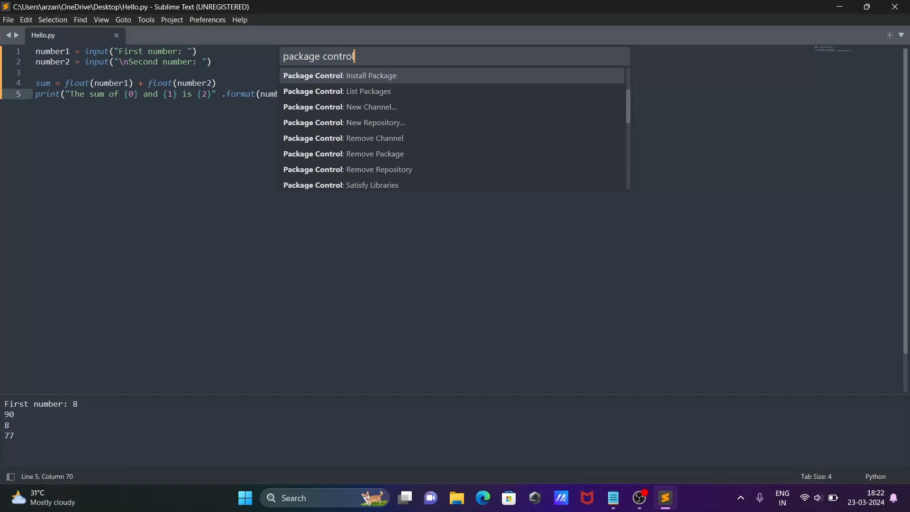
mouse_move(353, 85)
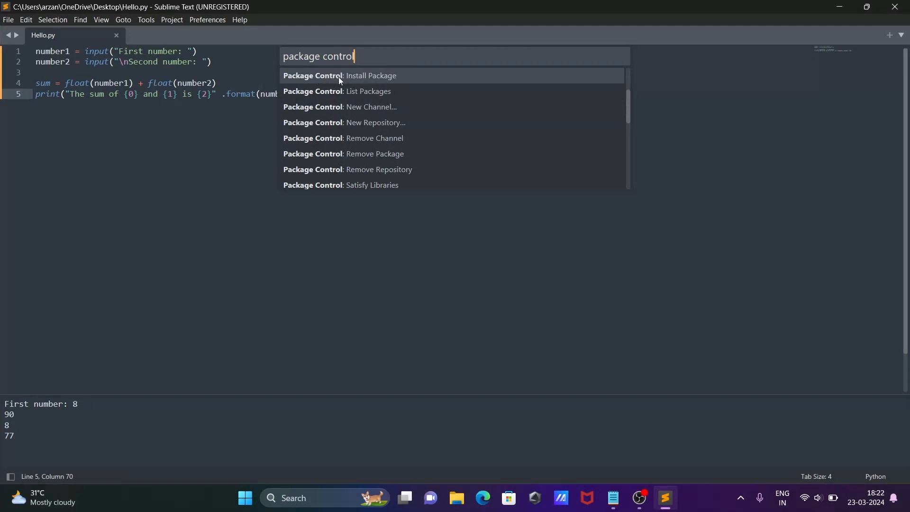
Install SublimeREPL through Package Control: Install Package, searching 'sublimer'
click(340, 76)
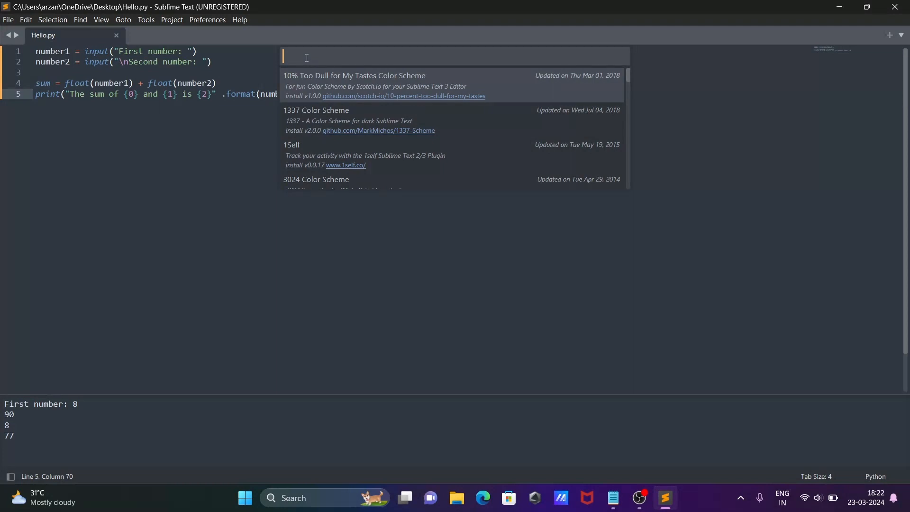
text(sublime)
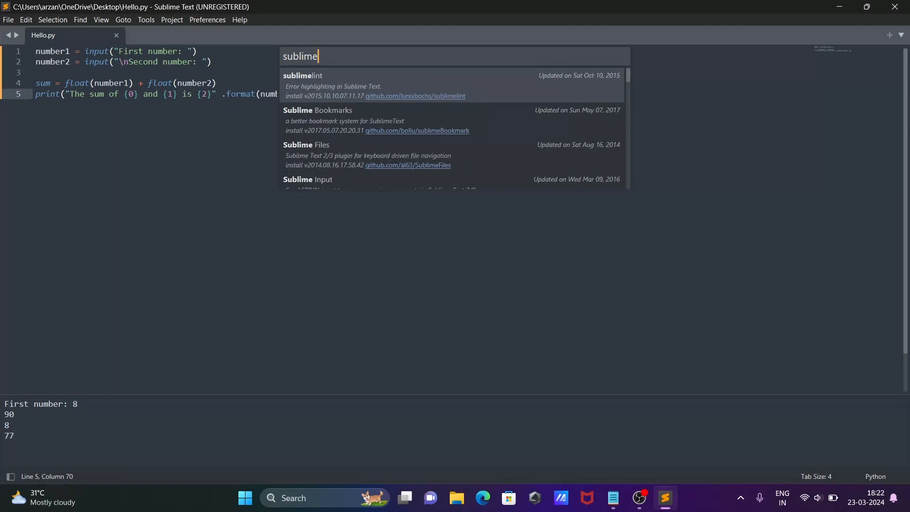
text(r)
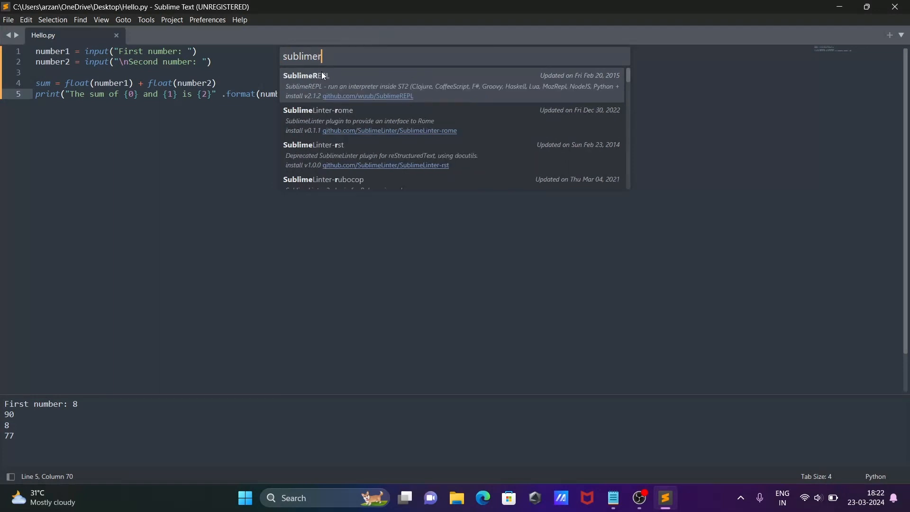
click(325, 76)
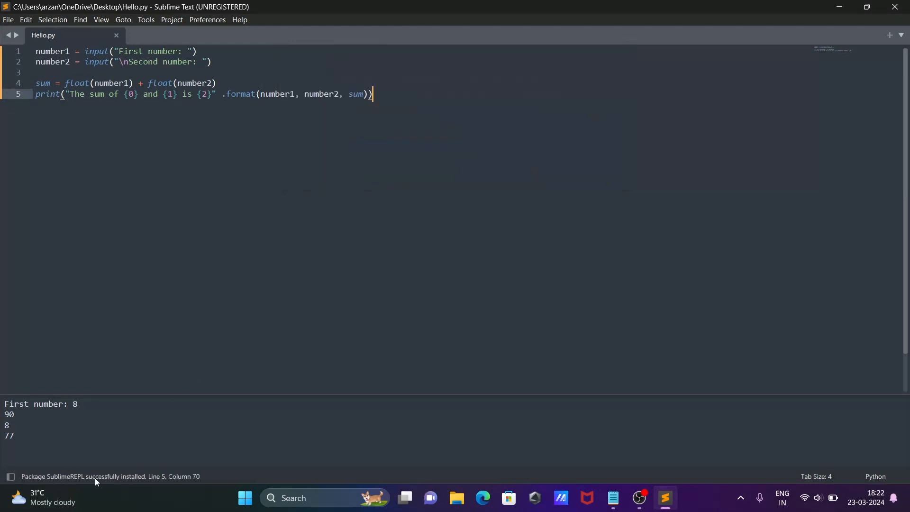
mouse_move(710, 130)
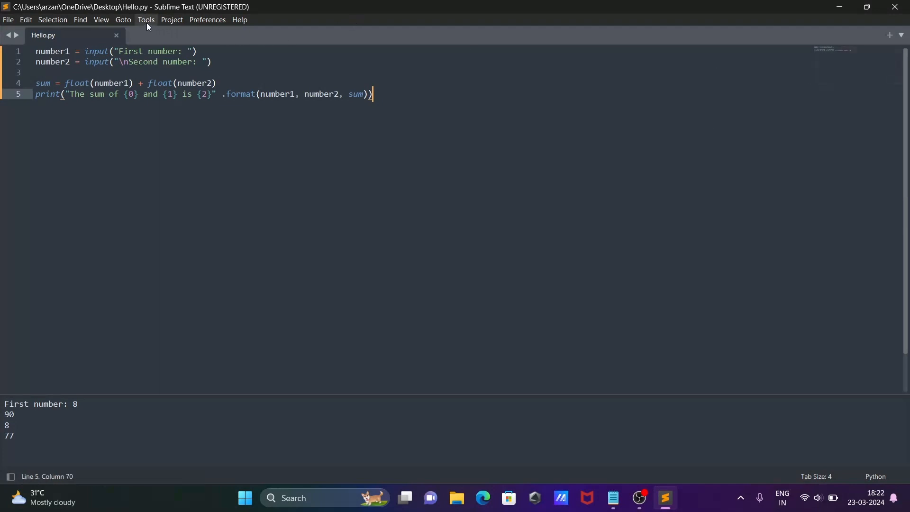
Launch 'Python - RUN current file' from Tools > SublimeREPL > Python
click(146, 20)
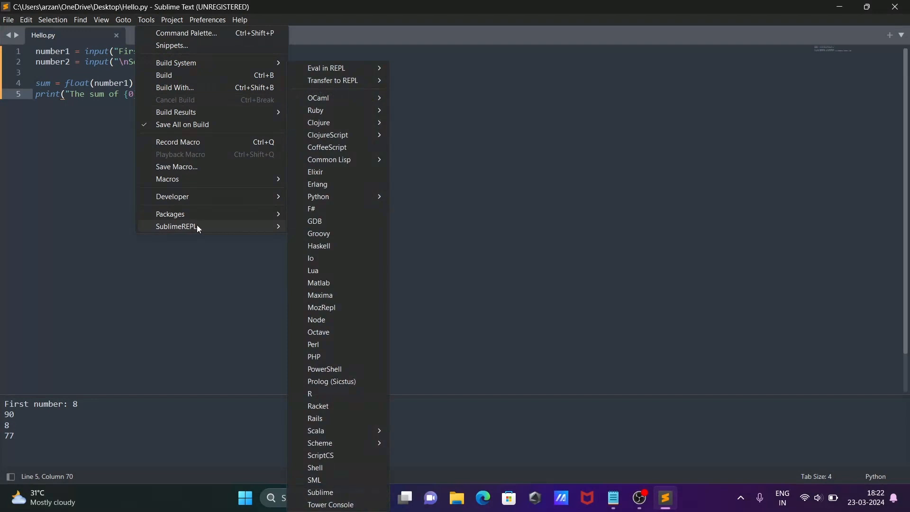
mouse_move(202, 229)
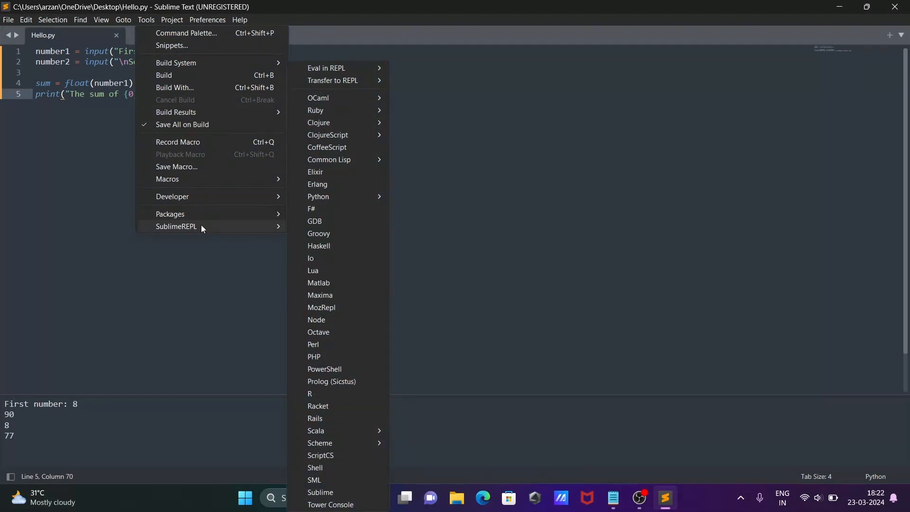
mouse_move(342, 196)
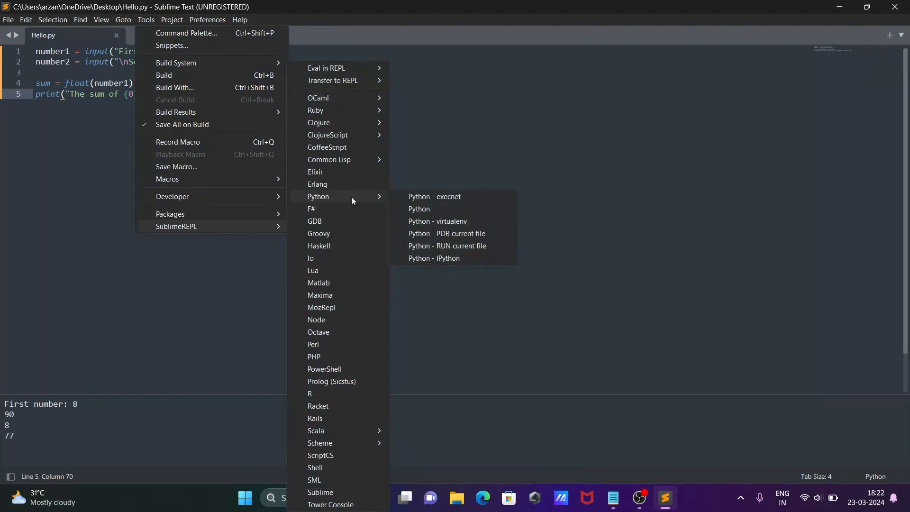
mouse_move(429, 209)
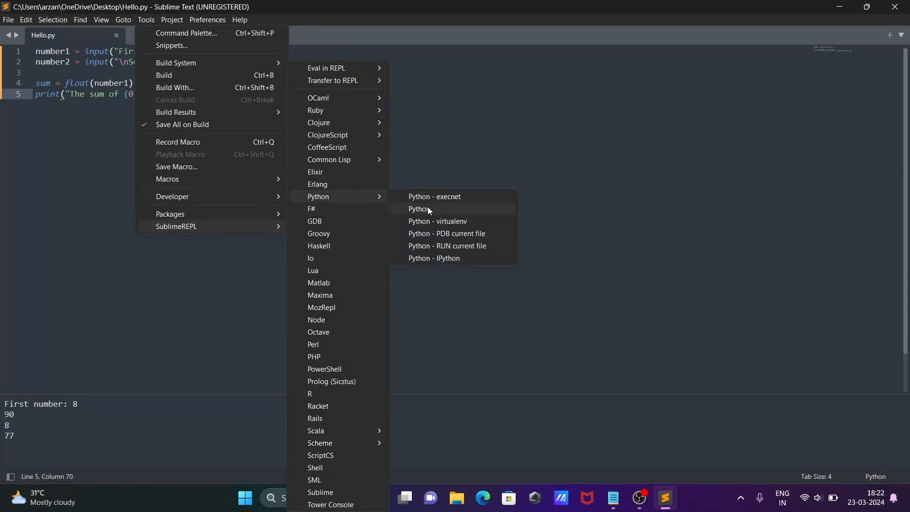
mouse_move(432, 251)
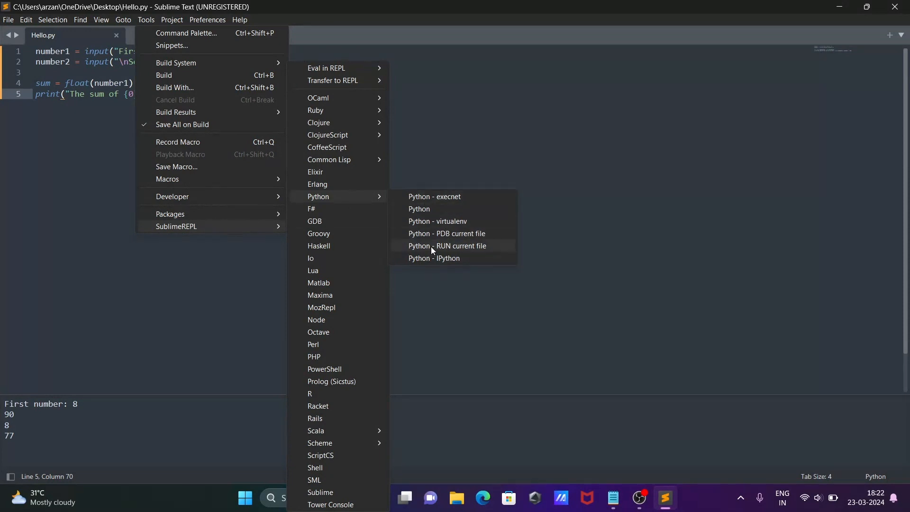
click(446, 245)
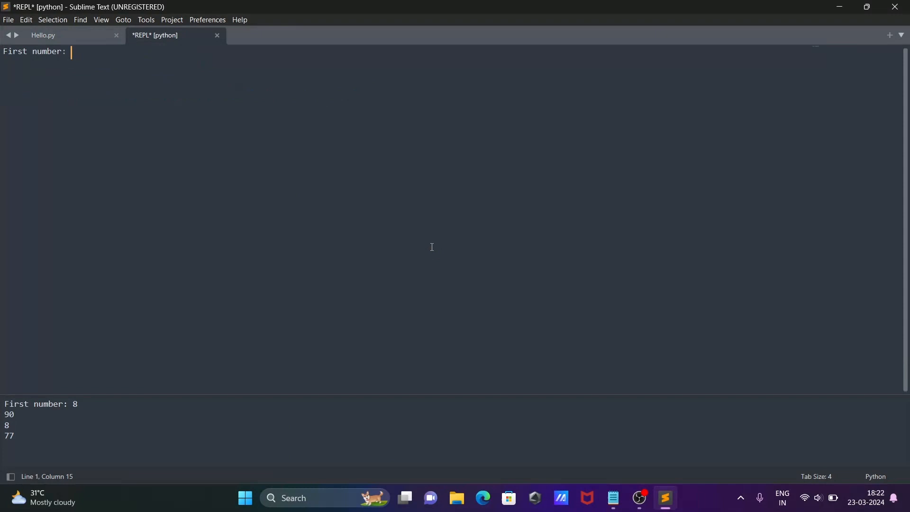
mouse_move(121, 84)
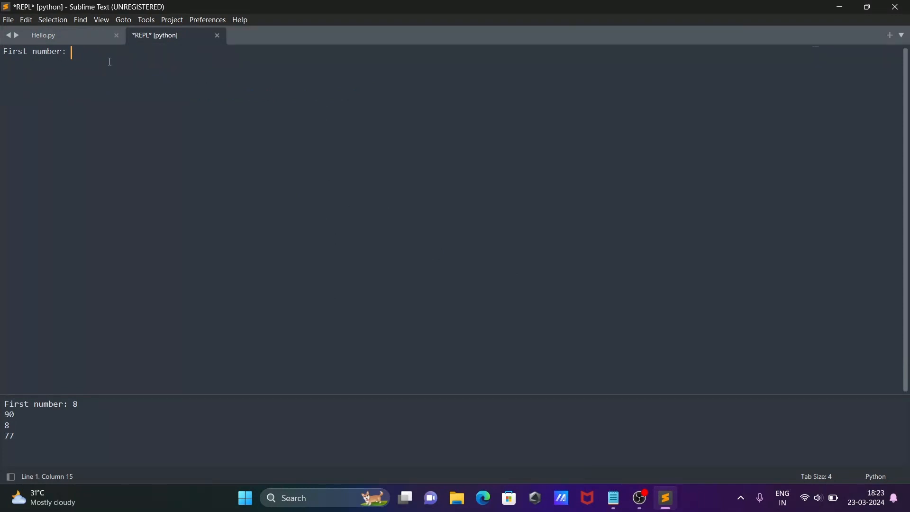
Enter 78 and 7 at the REPL prompts, producing 'The sum of 78 and 7 is 85.0'
text(78)
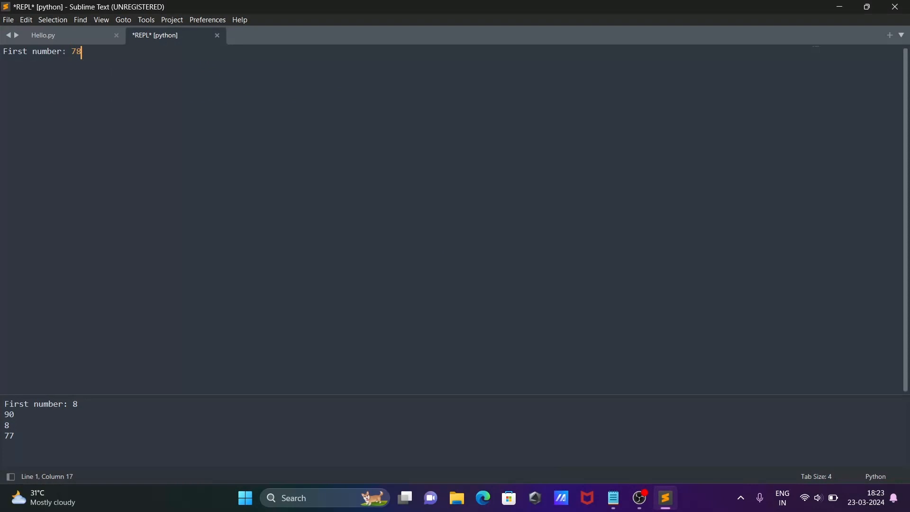
text(78)
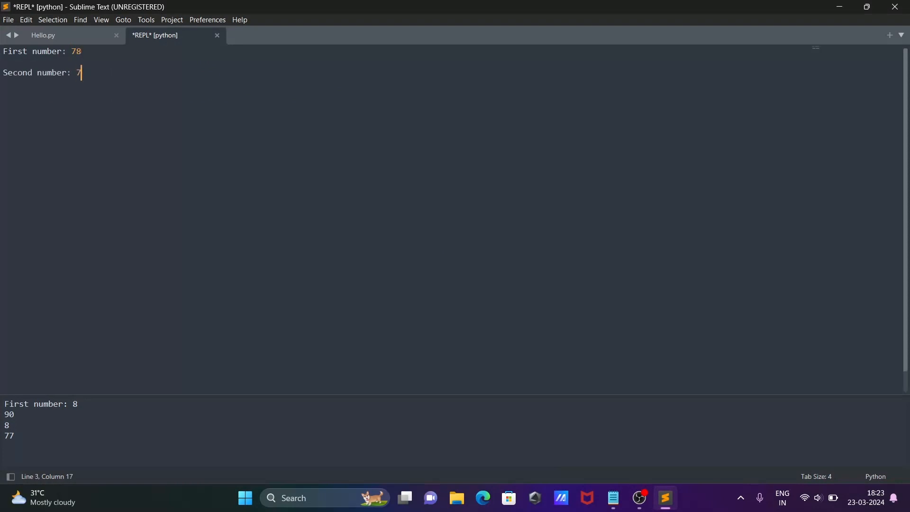
key(Enter)
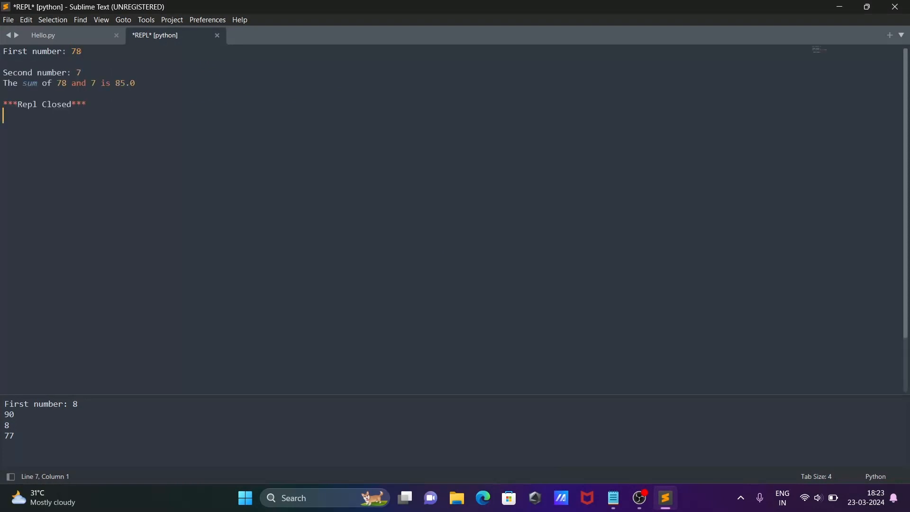
Switch back to the Hello.py tab, briefly opening and dismissing the notes
click(51, 35)
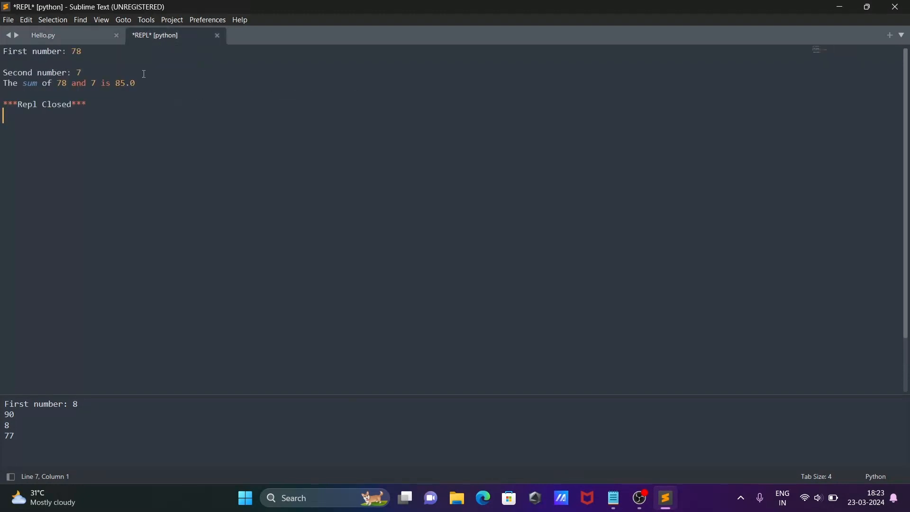
mouse_move(80, 51)
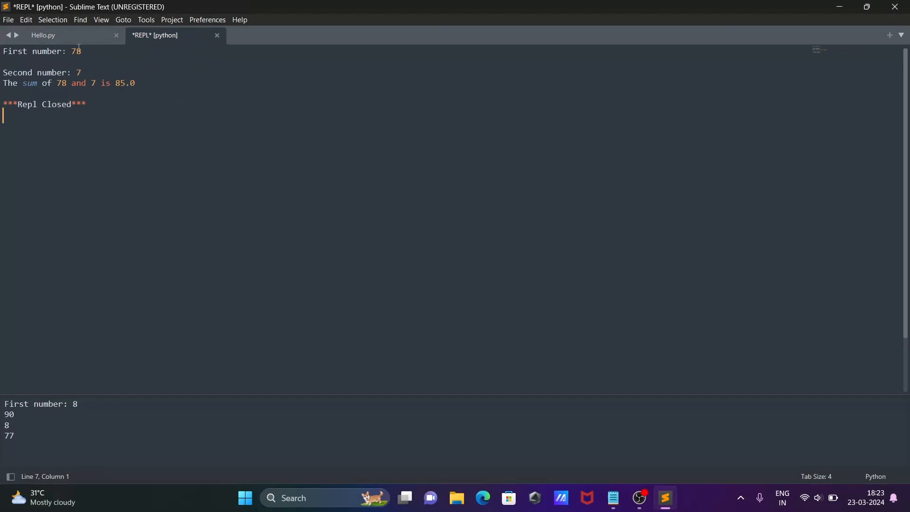
click(52, 35)
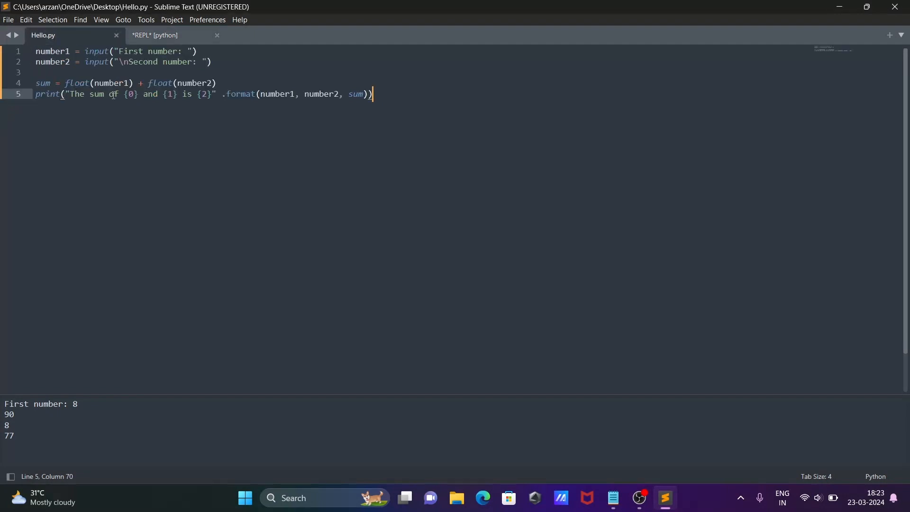
mouse_move(577, 428)
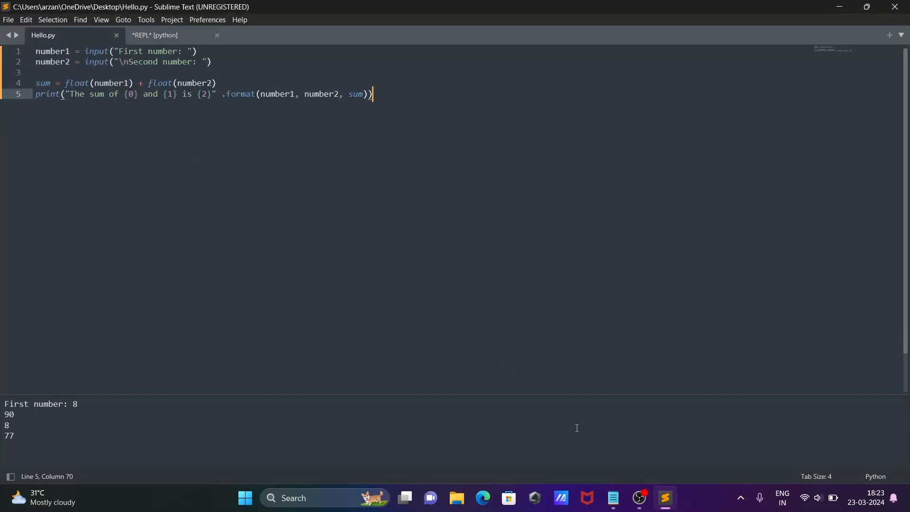
click(613, 498)
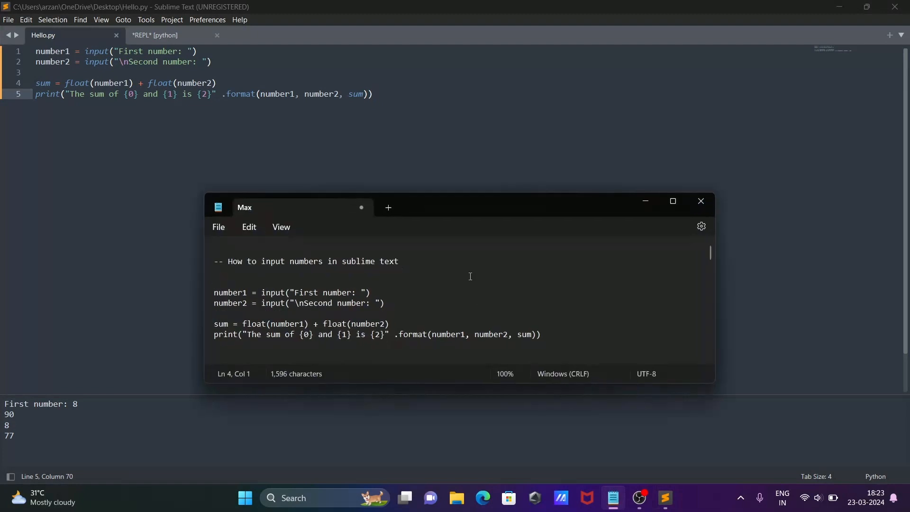
mouse_move(384, 272)
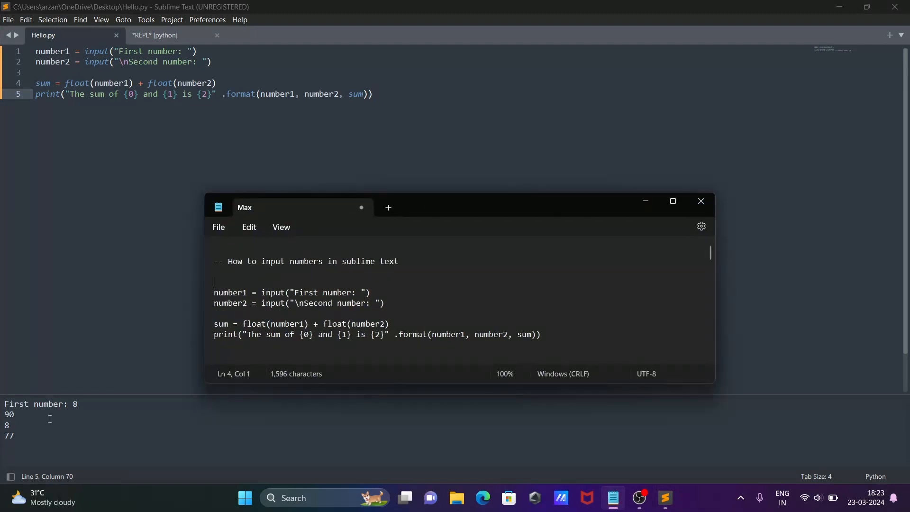
click(700, 201)
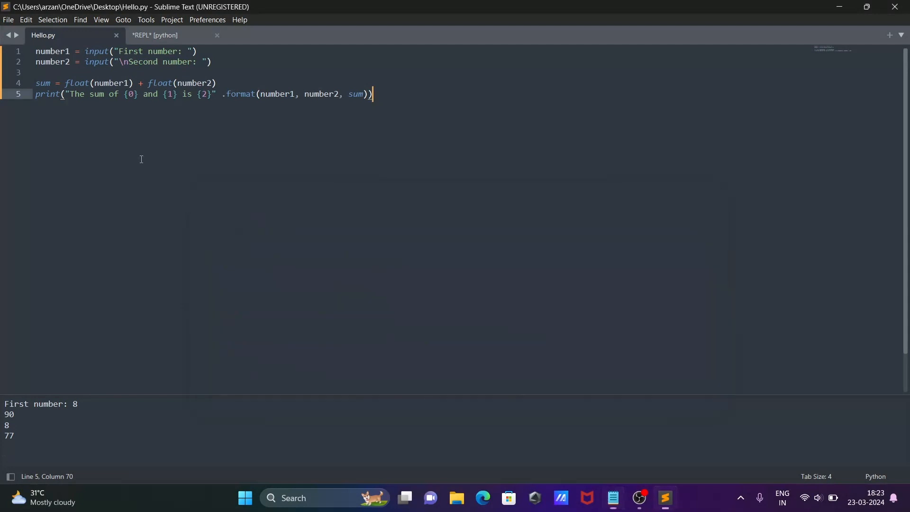
click(146, 19)
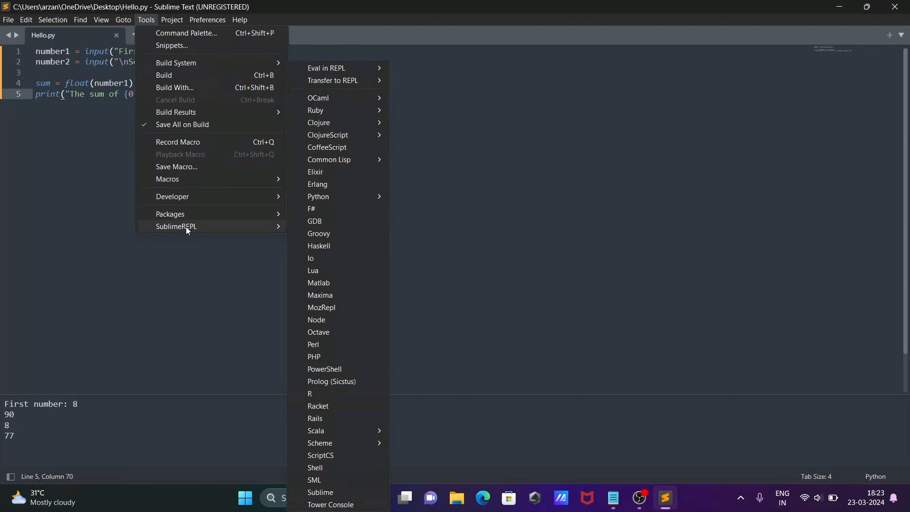
click(318, 196)
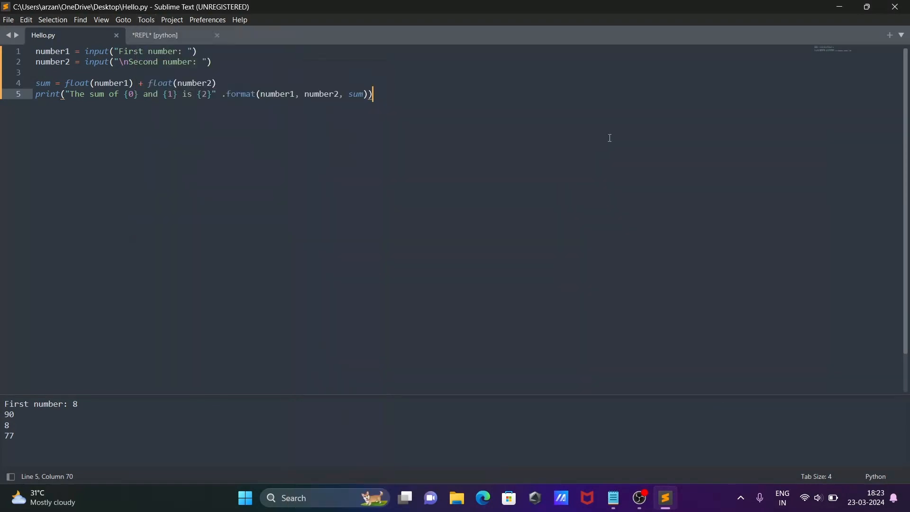